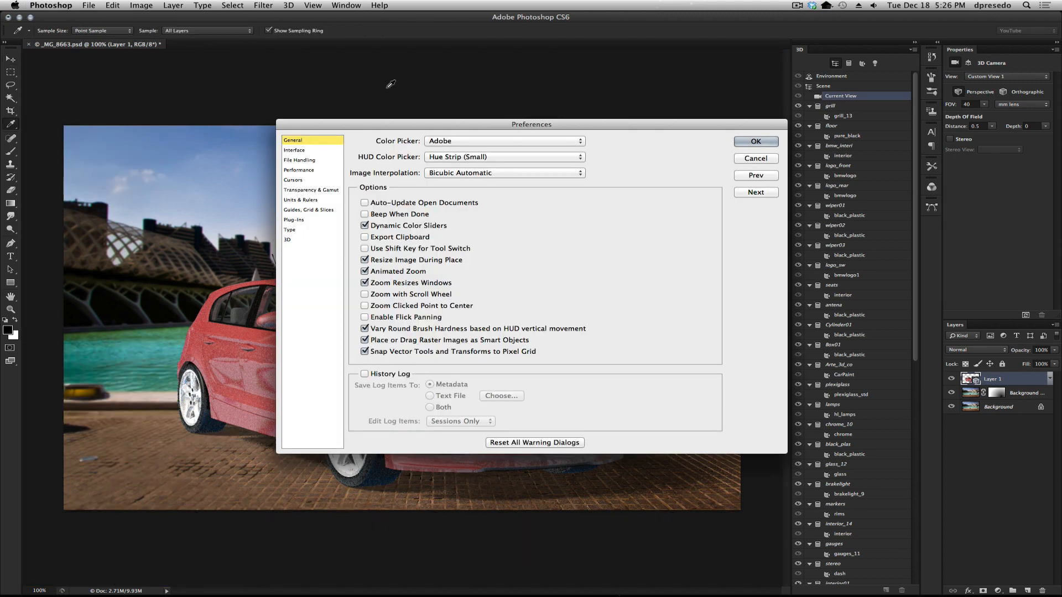
{"action": "mouse_move", "coordinate": [275, 232]}
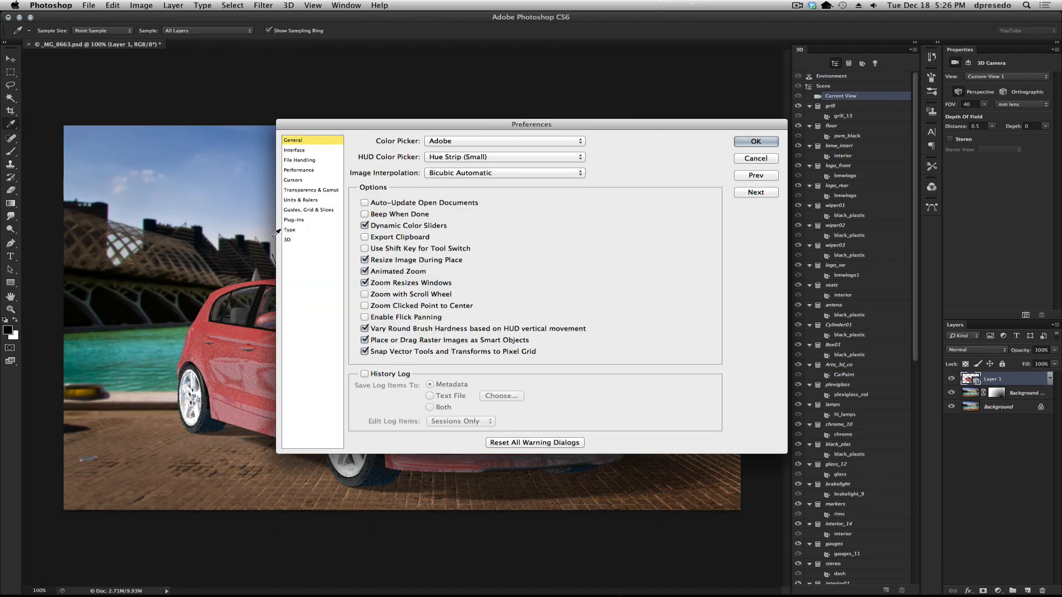
Step: Try interactive shadow quality at Very Low, then leave it at Very High
{"action": "left_click", "coordinate": [288, 240]}
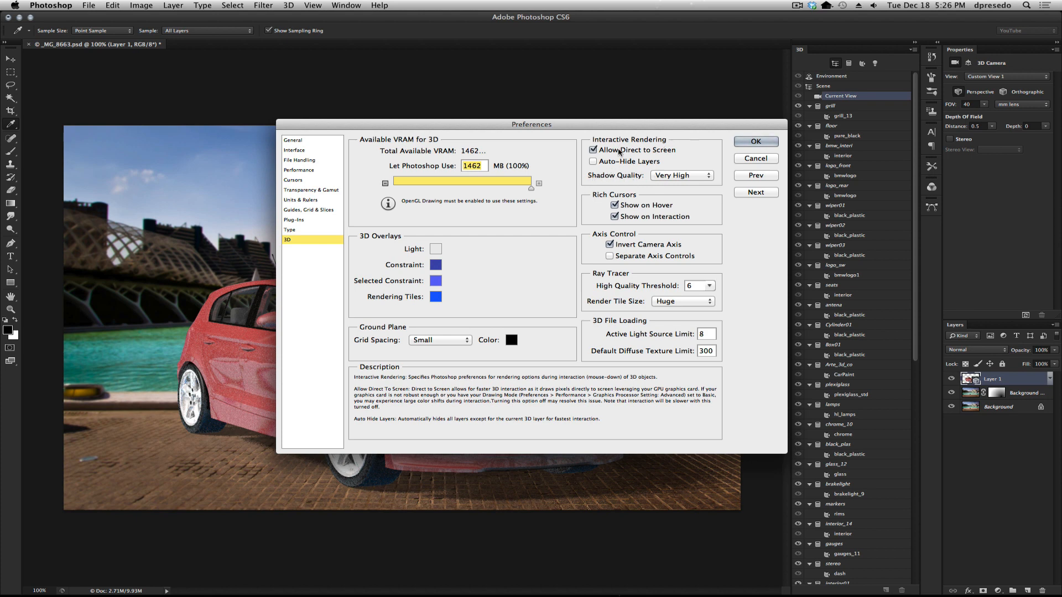
{"action": "left_click", "coordinate": [680, 176]}
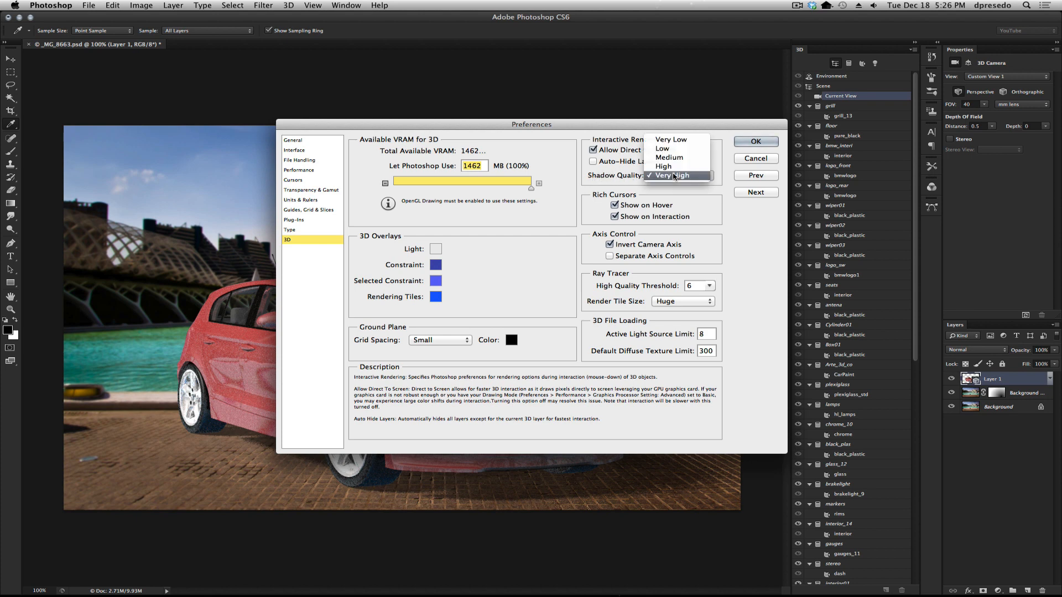
{"action": "mouse_move", "coordinate": [684, 179]}
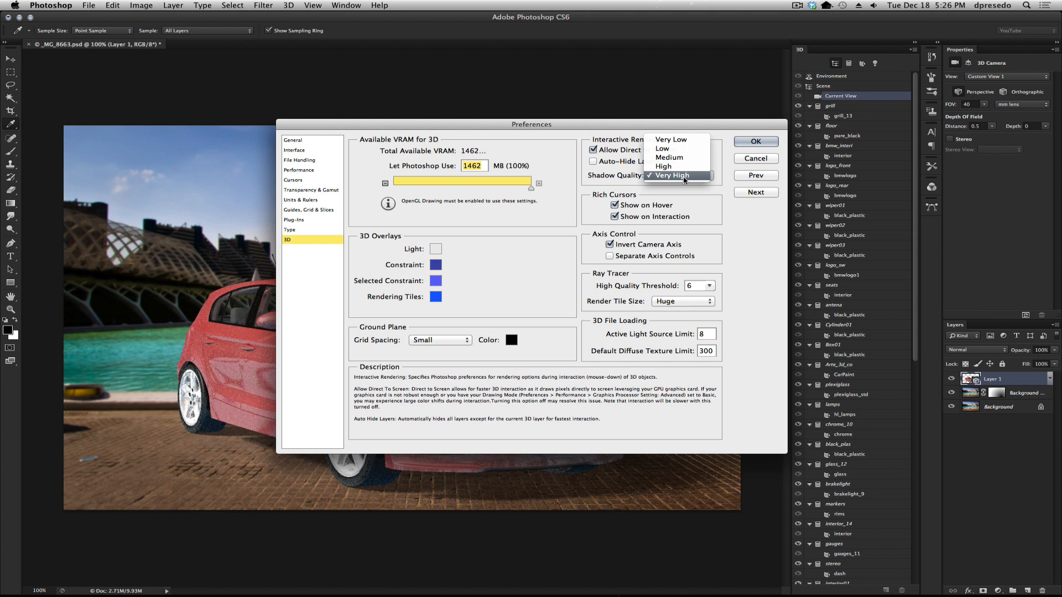
{"action": "mouse_move", "coordinate": [670, 139]}
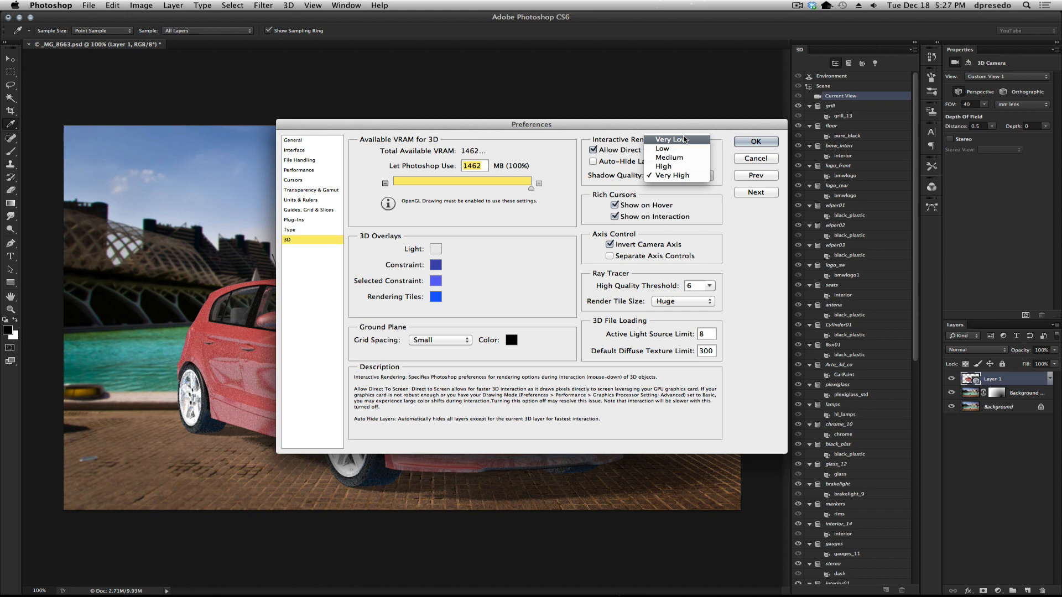
{"action": "left_click", "coordinate": [673, 139]}
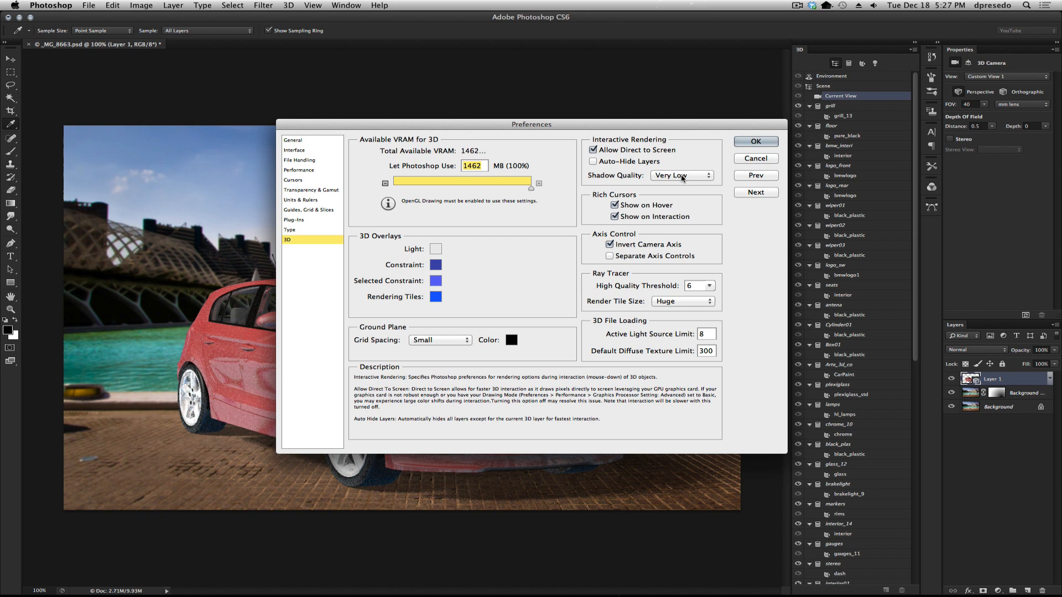
{"action": "left_click", "coordinate": [680, 176]}
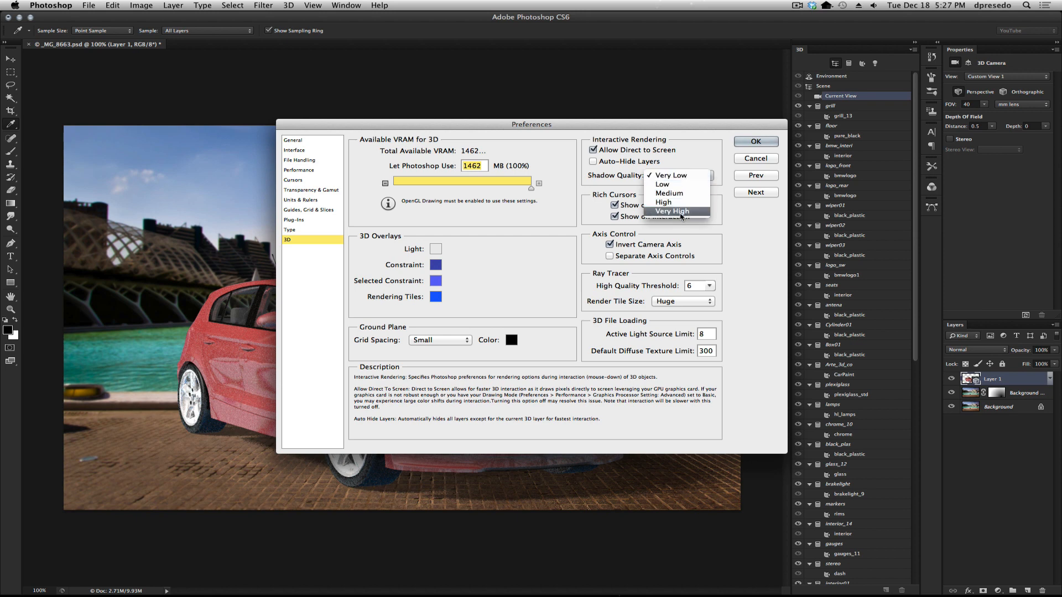
{"action": "left_click", "coordinate": [671, 210]}
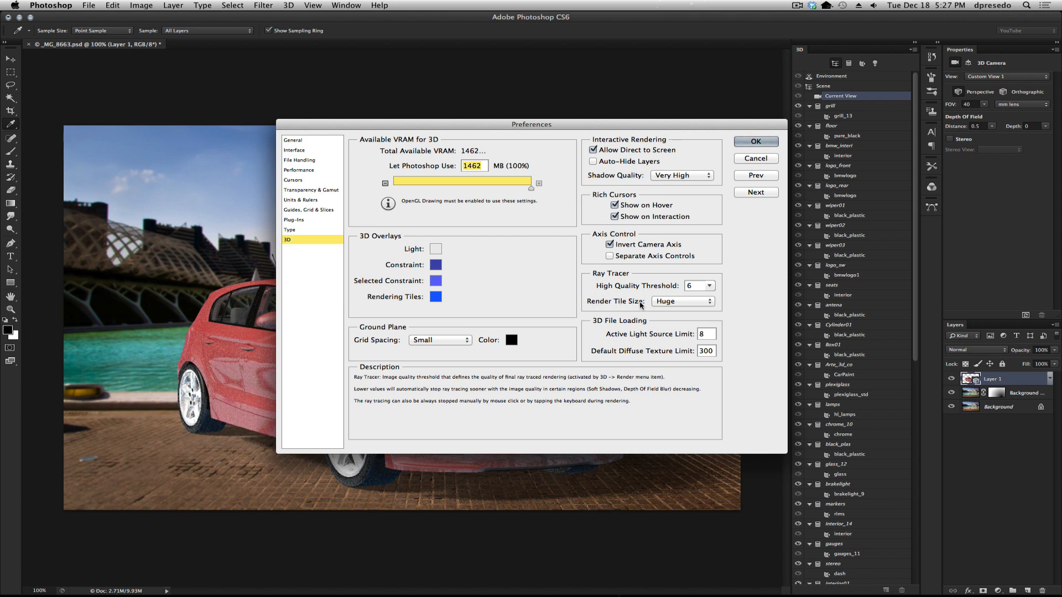
Step: Change the ray tracer's render tile size from Huge to Small
{"action": "left_click", "coordinate": [682, 301]}
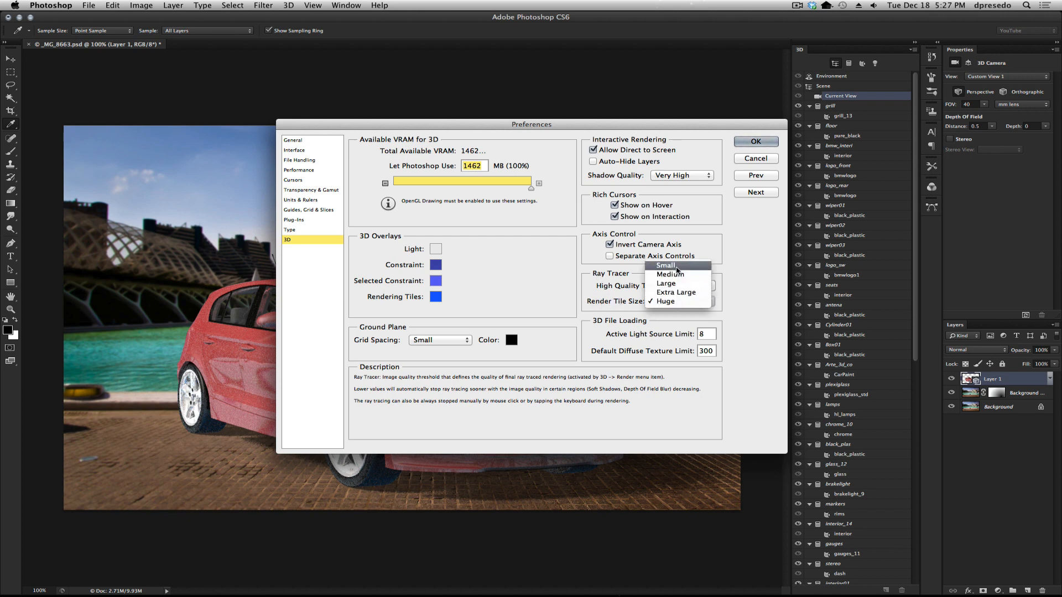
{"action": "mouse_move", "coordinate": [677, 301]}
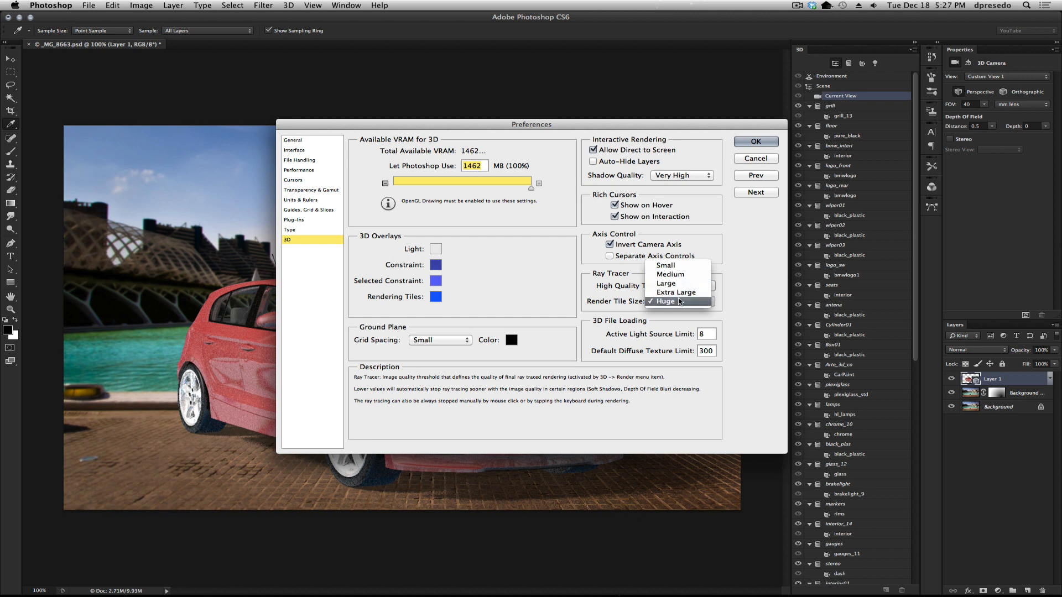
{"action": "left_click", "coordinate": [666, 301]}
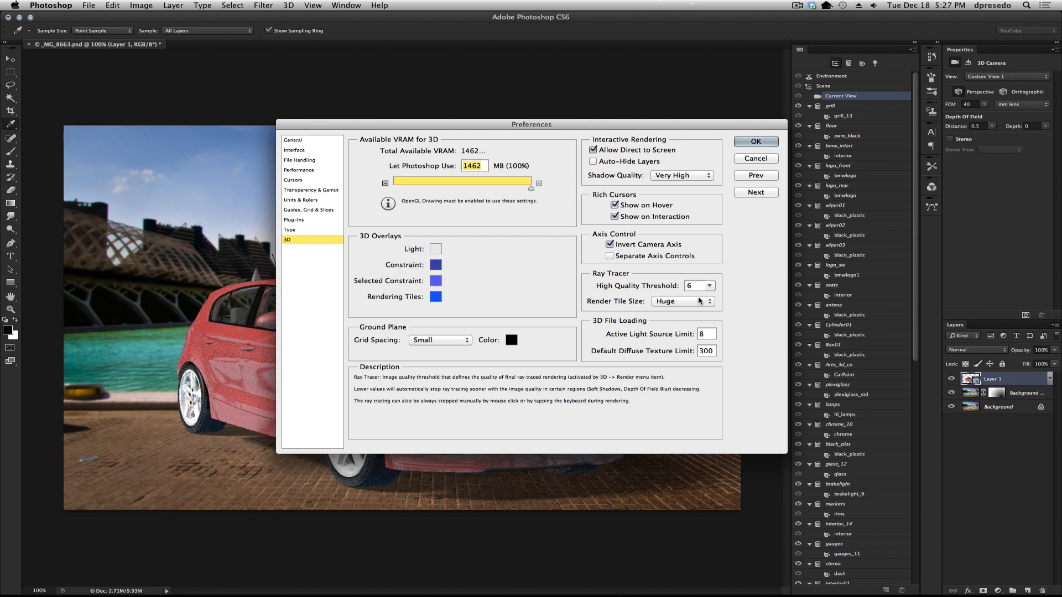
{"action": "mouse_move", "coordinate": [635, 303]}
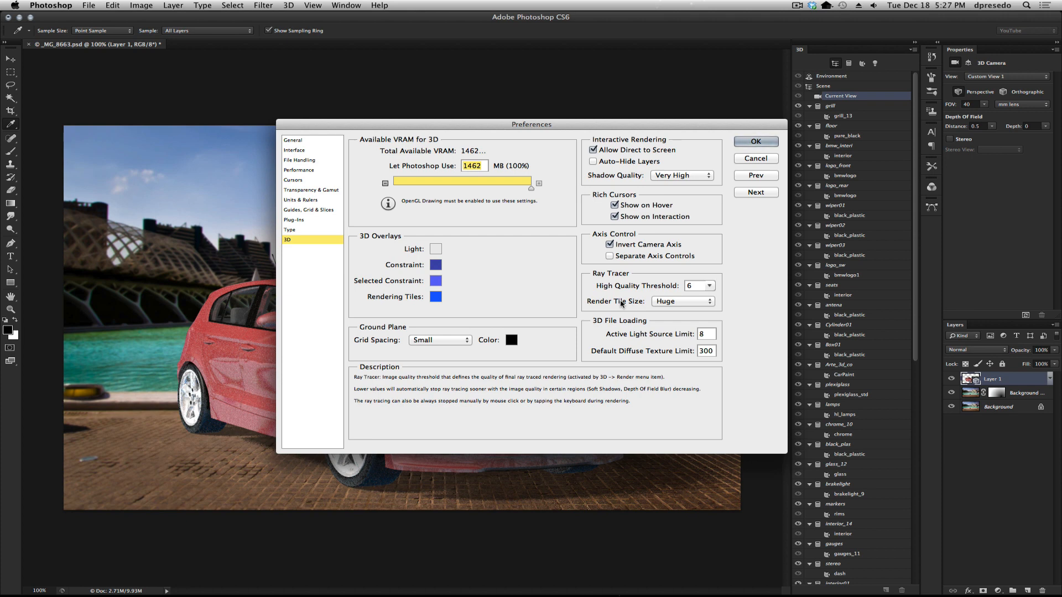
{"action": "left_click", "coordinate": [683, 300]}
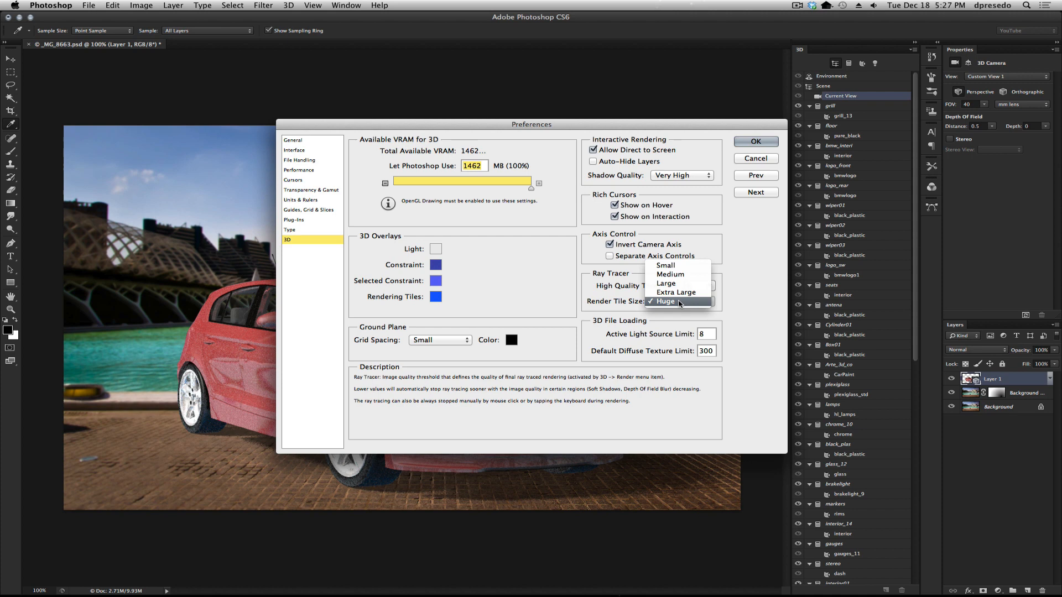
{"action": "mouse_move", "coordinate": [695, 308]}
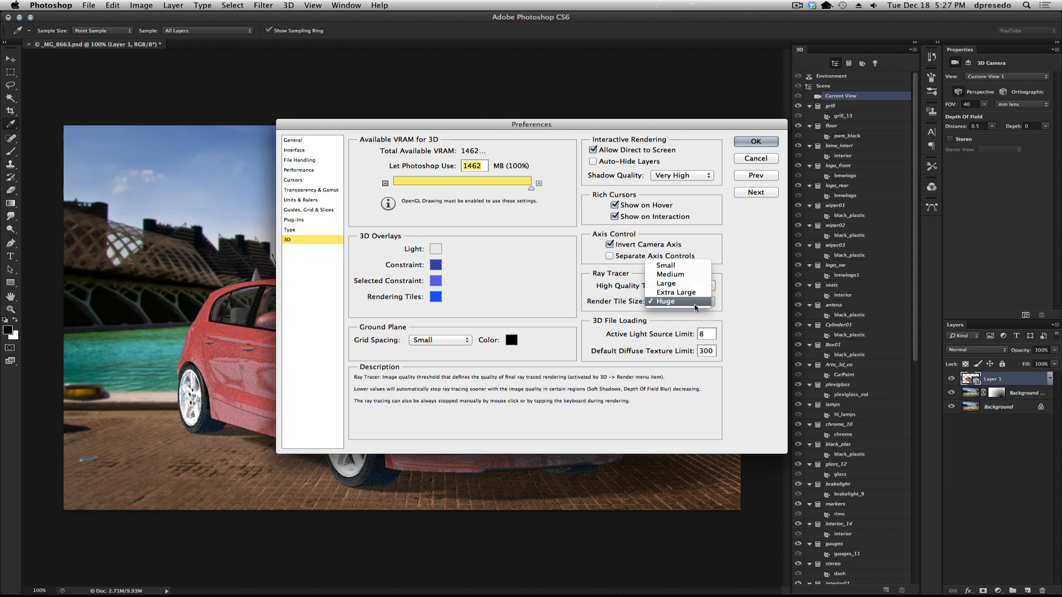
{"action": "mouse_move", "coordinate": [677, 264]}
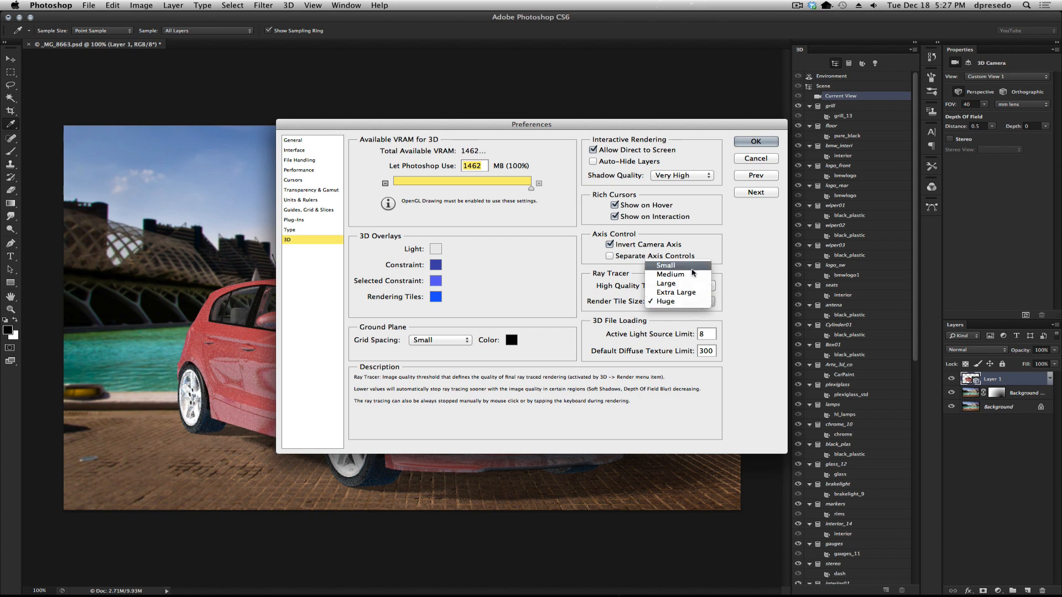
{"action": "left_click", "coordinate": [664, 264]}
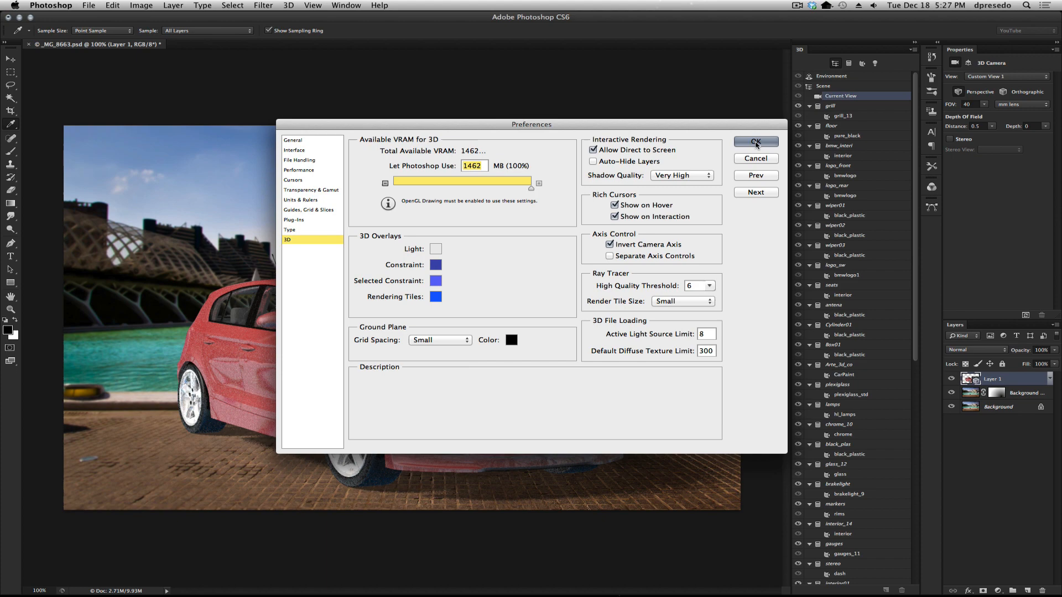
Step: Apply the Small tile setting, then restore render tile size to Huge and confirm
{"action": "left_click", "coordinate": [755, 141]}
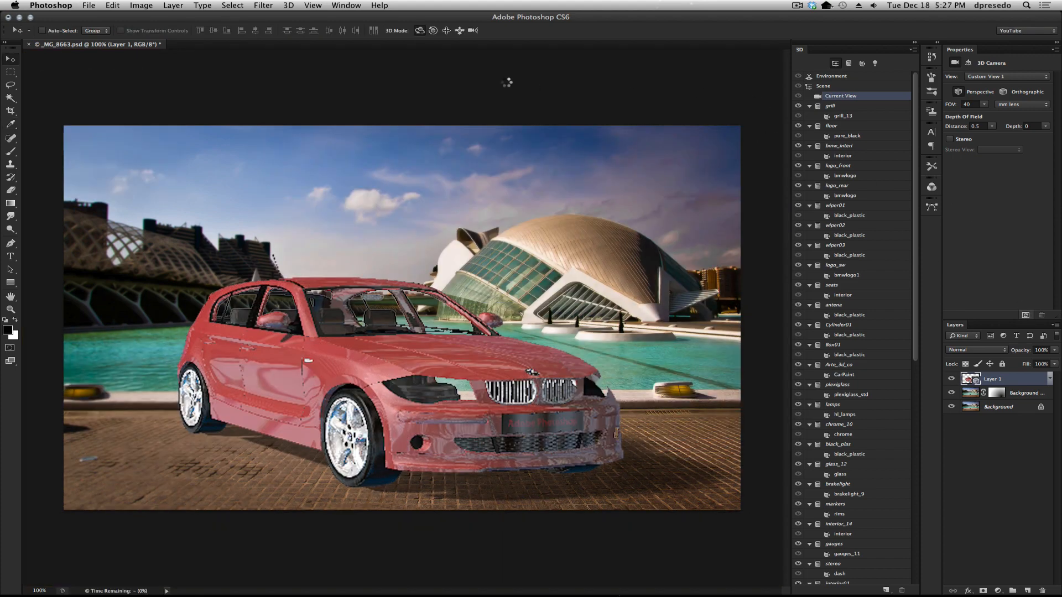
{"action": "mouse_move", "coordinate": [354, 252]}
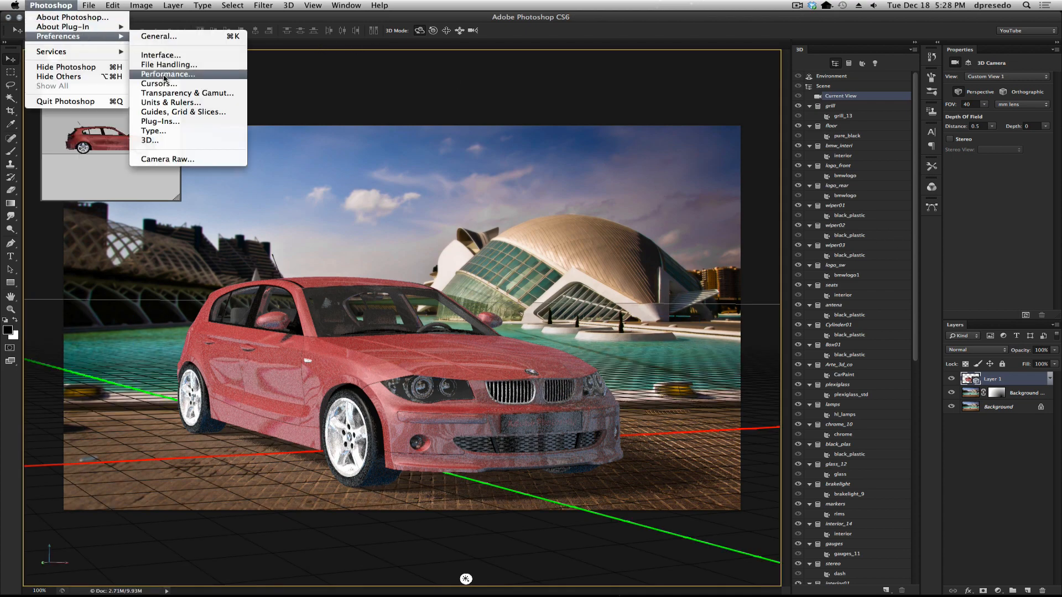
{"action": "left_click", "coordinate": [150, 140]}
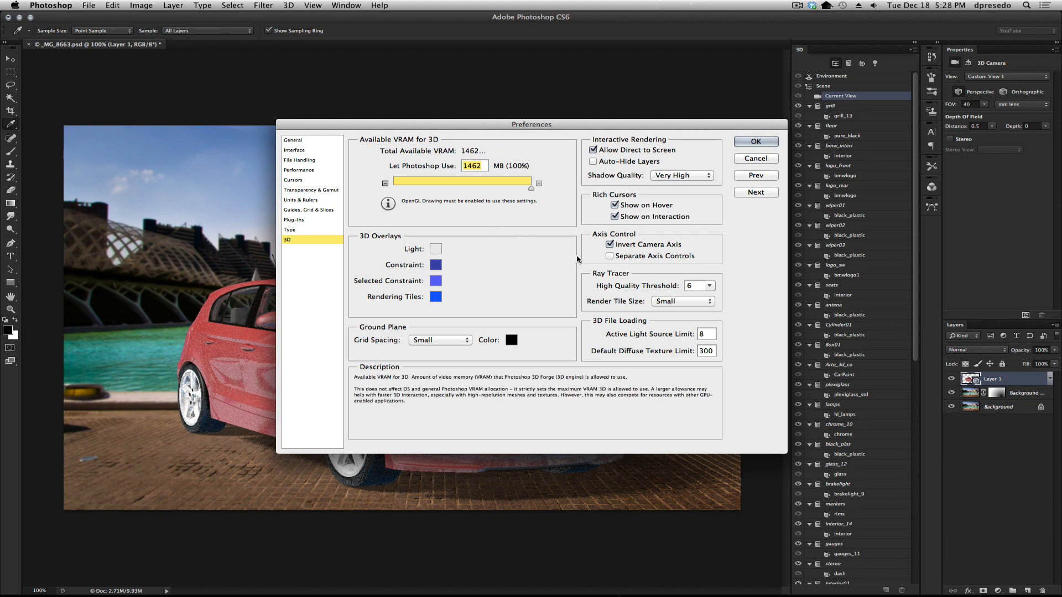
{"action": "left_click", "coordinate": [681, 301]}
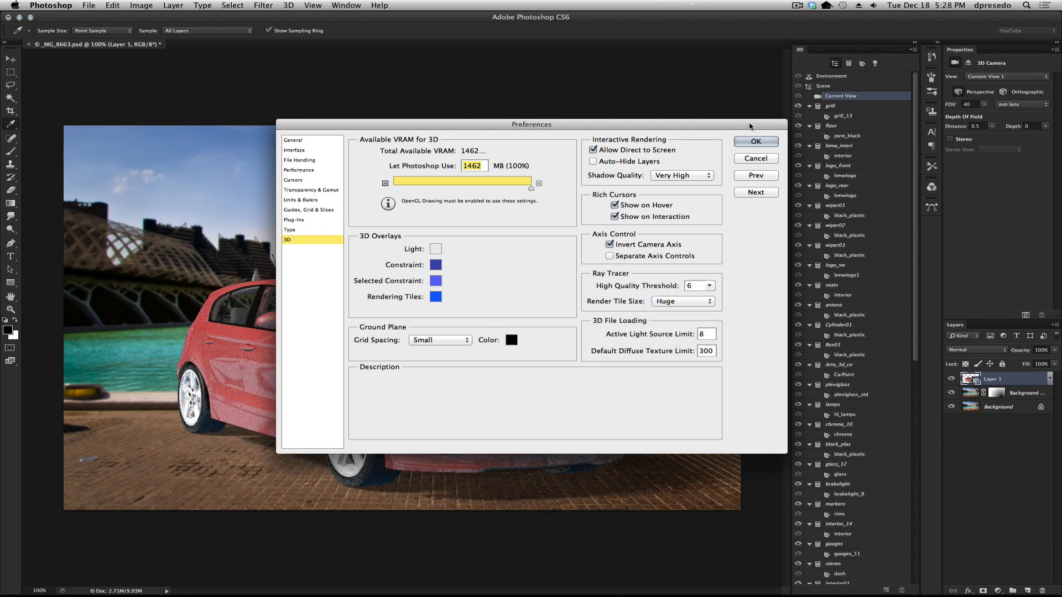
{"action": "left_click", "coordinate": [756, 140]}
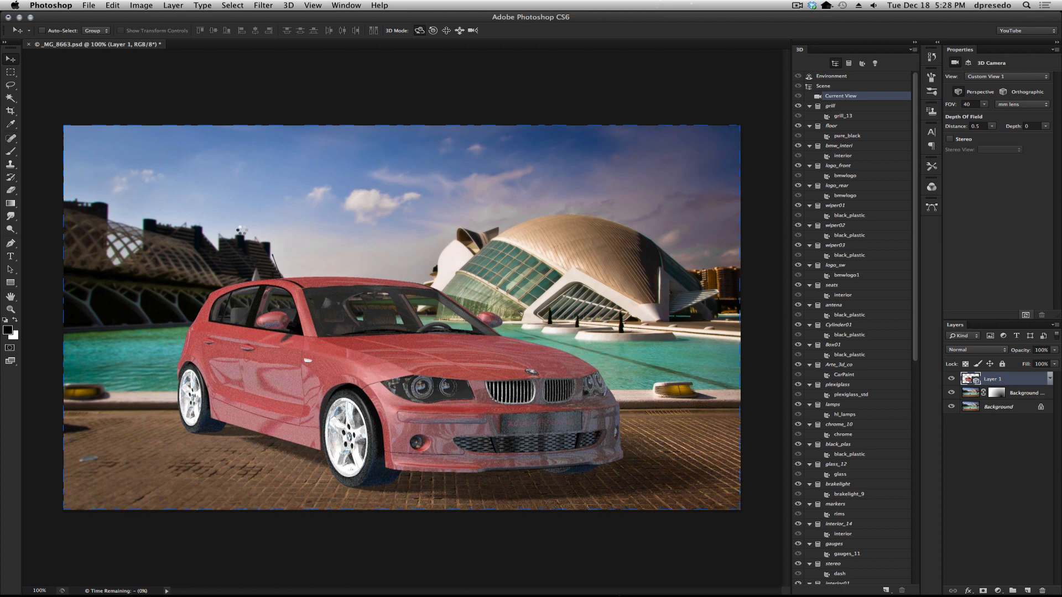
{"action": "mouse_move", "coordinate": [249, 217]}
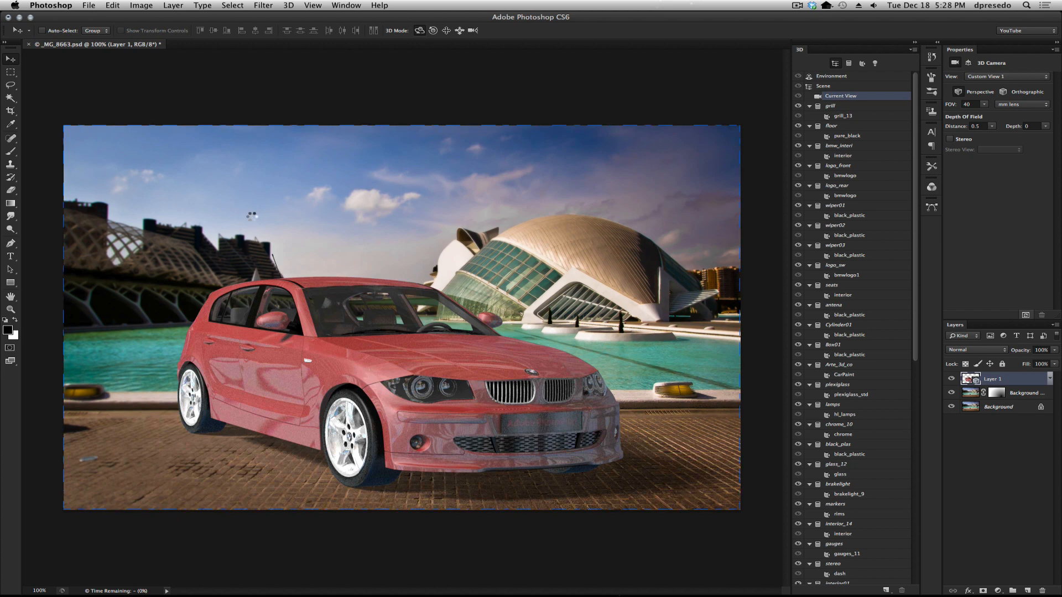
{"action": "mouse_move", "coordinate": [455, 113]}
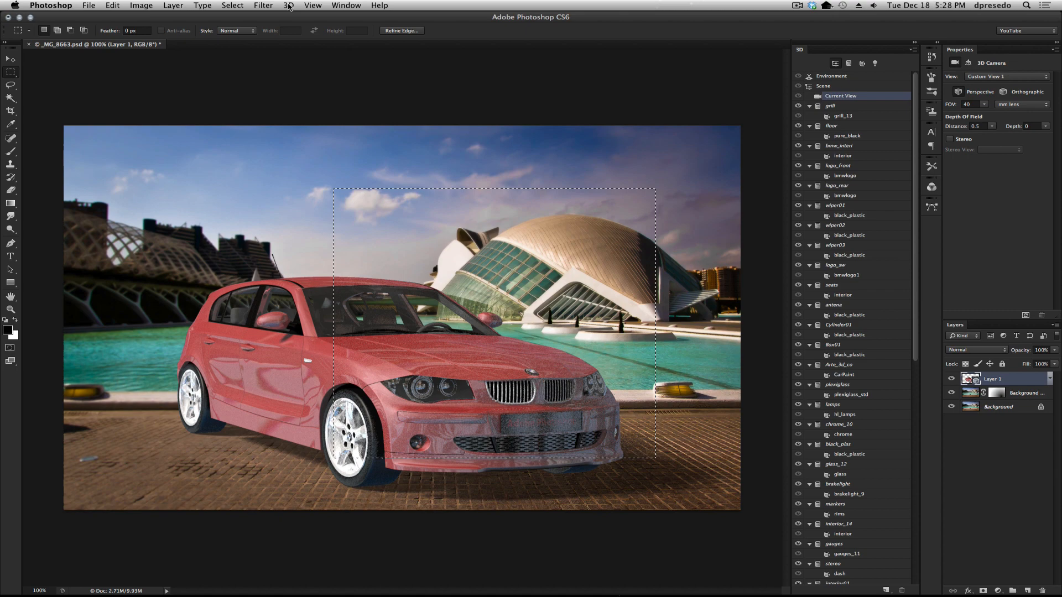
Step: Run Sketch With Current Brush on the 3D car from the 3D menu
{"action": "left_click", "coordinate": [287, 5]}
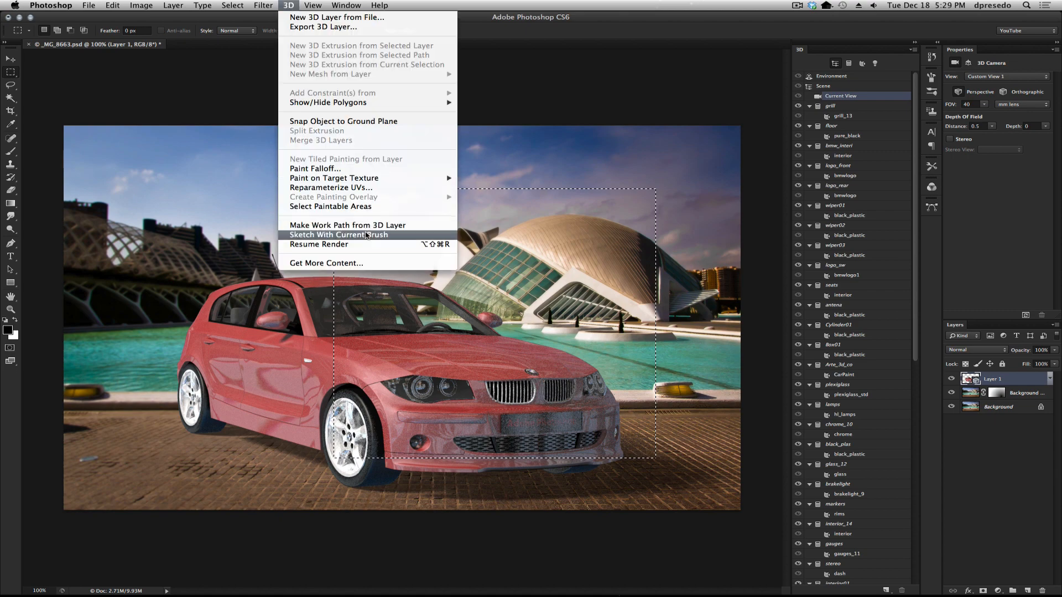
{"action": "left_click", "coordinate": [338, 234]}
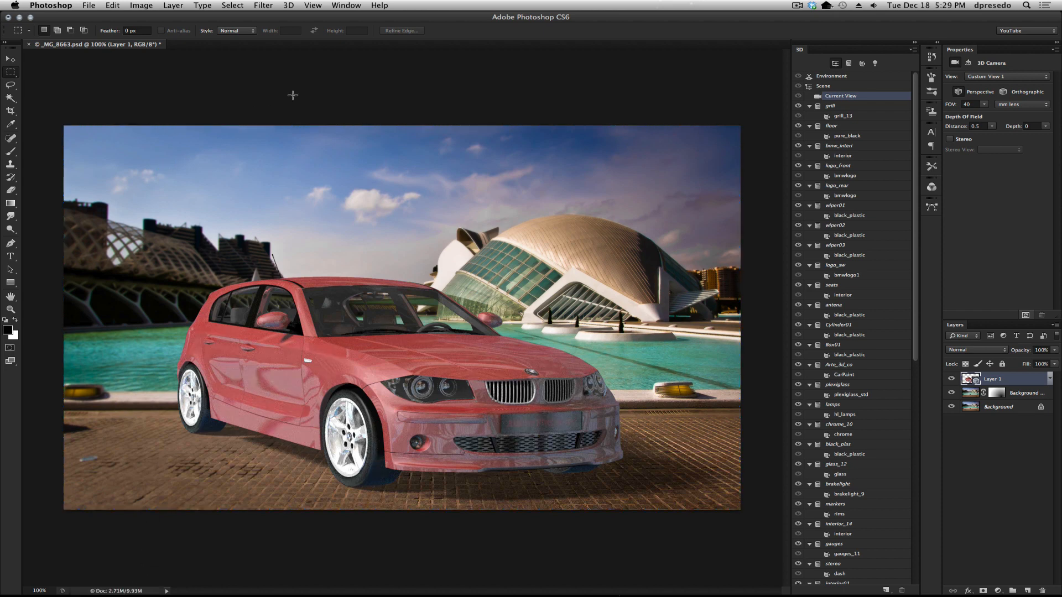
Step: Bring up the 3D command list again over the rendered car scene
{"action": "left_click", "coordinate": [287, 5]}
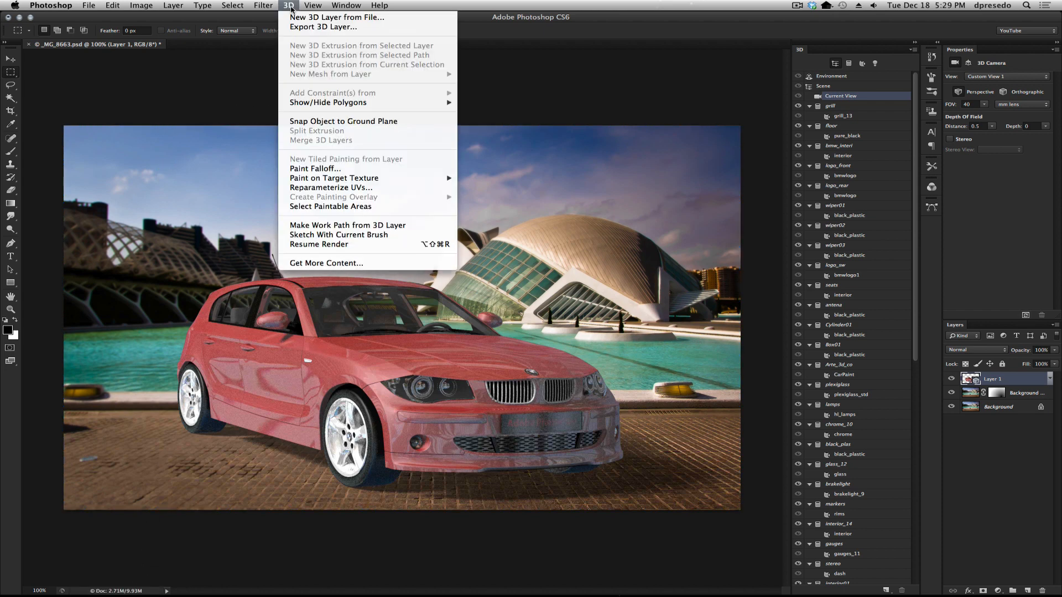
{"action": "mouse_move", "coordinate": [338, 235]}
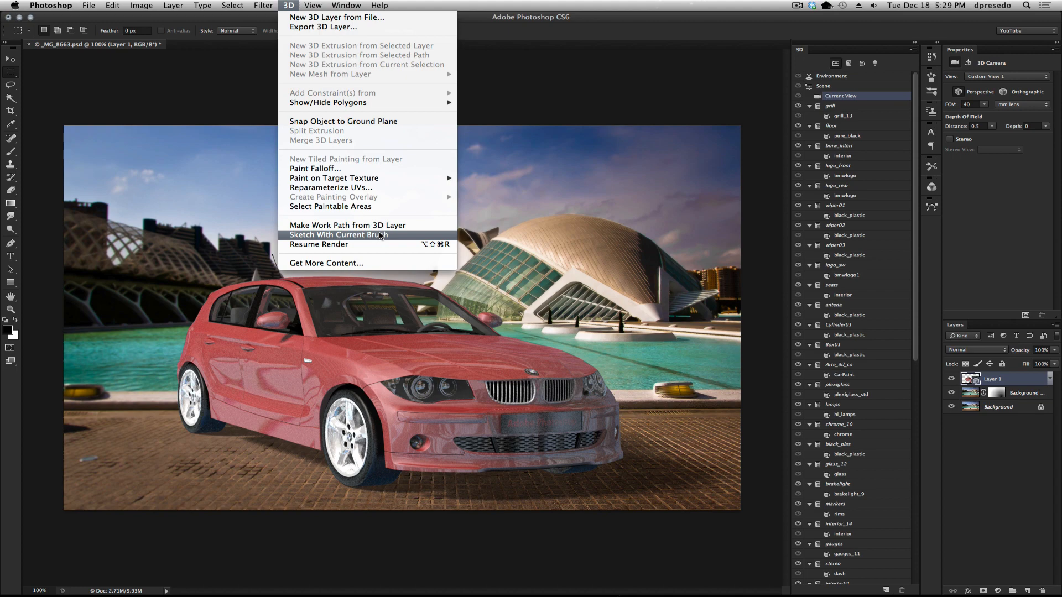
{"action": "mouse_move", "coordinate": [392, 237]}
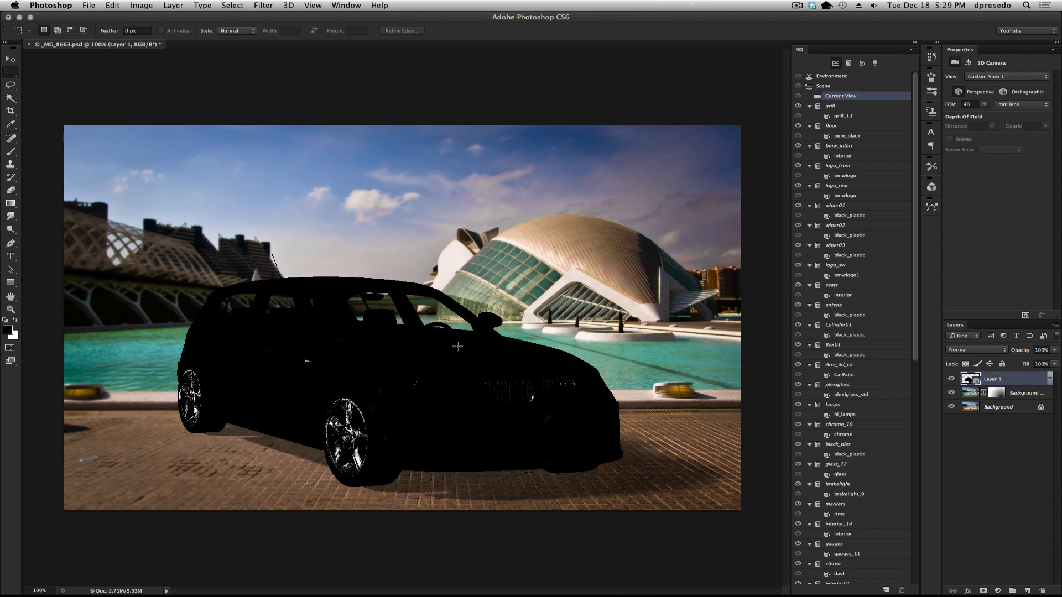
{"action": "mouse_move", "coordinate": [491, 294]}
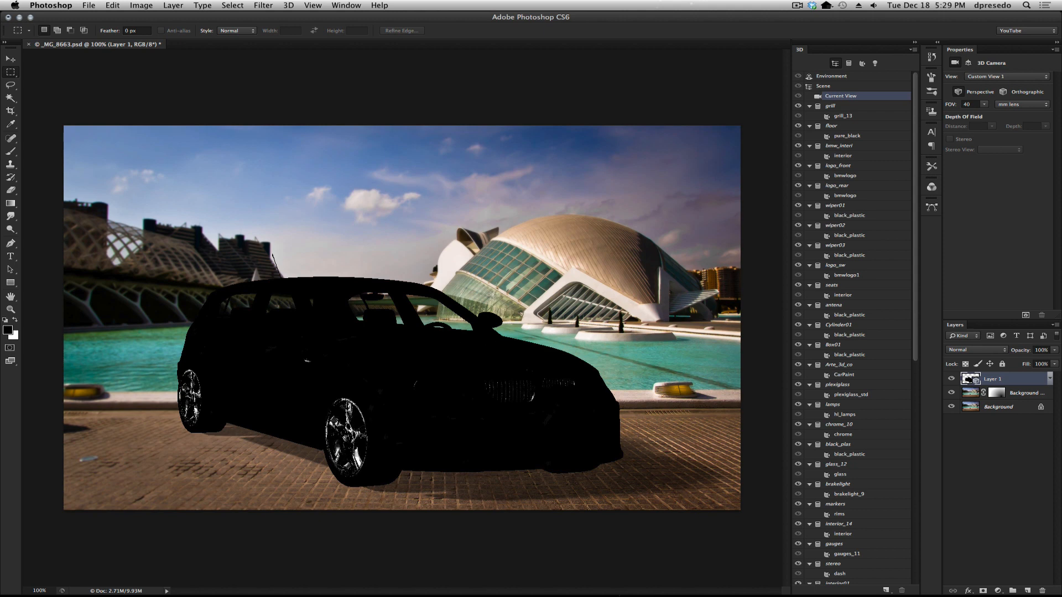
{"action": "mouse_move", "coordinate": [650, 284]}
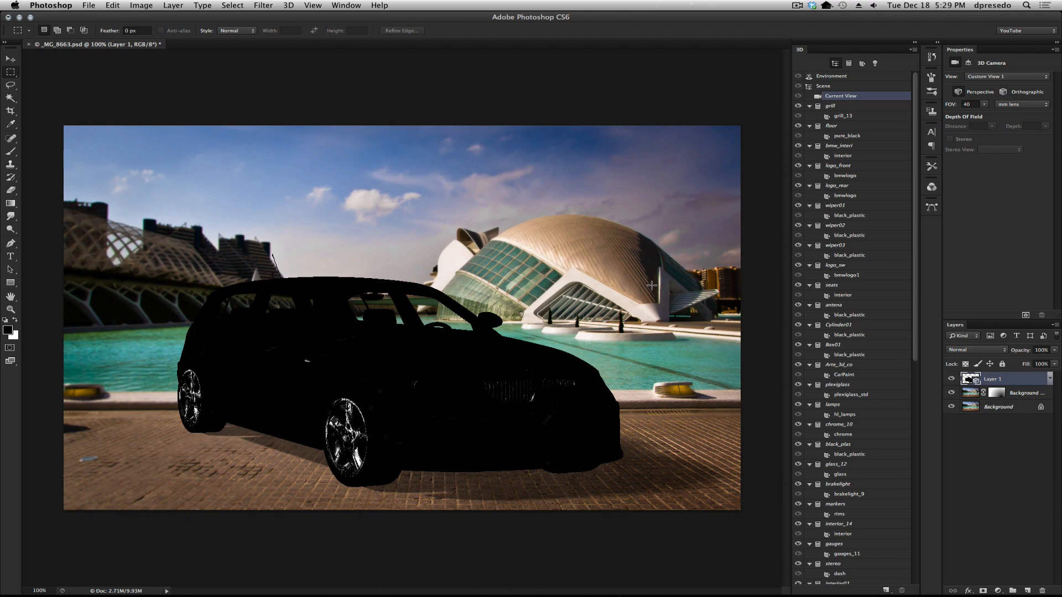